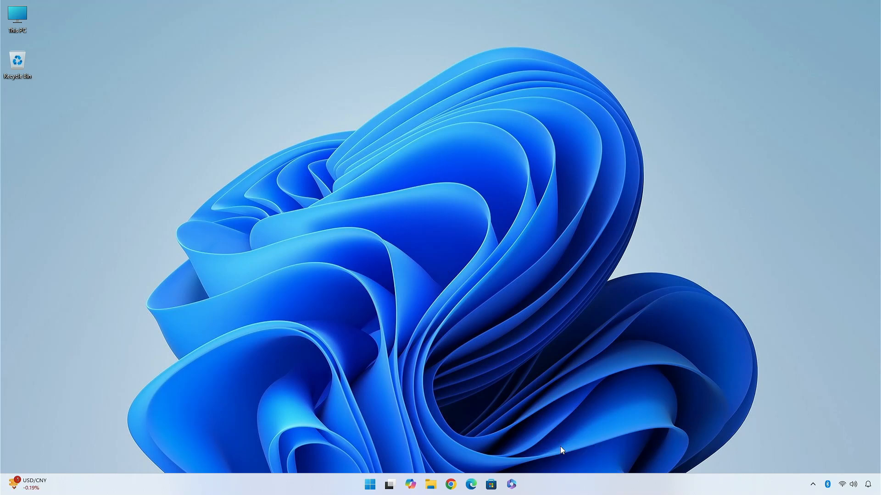
- Check Task Manager's Performance view, then bring up the ViVeTool releases page
{"action": "left_click", "coordinate": [521, 484]}
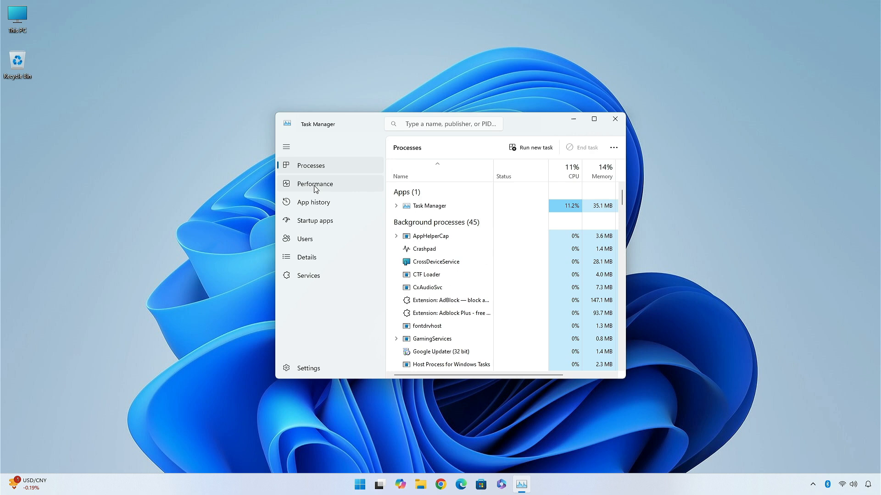
{"action": "left_click", "coordinate": [315, 184]}
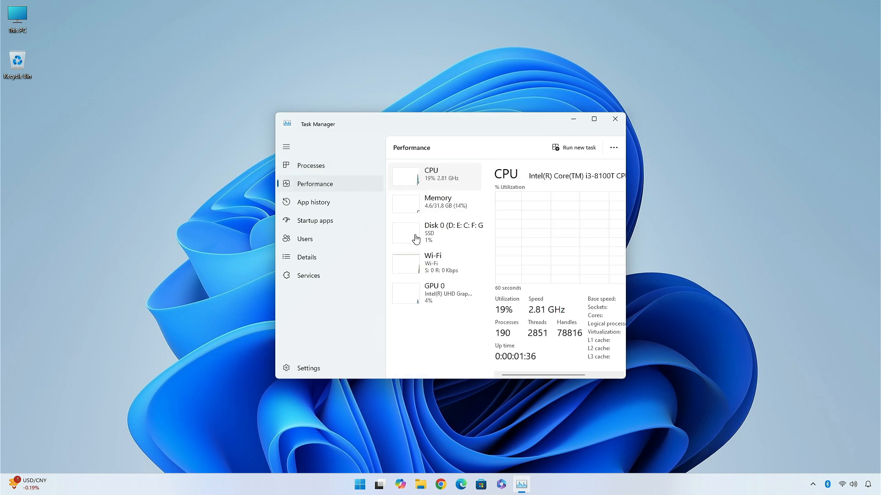
{"action": "mouse_move", "coordinate": [460, 239]}
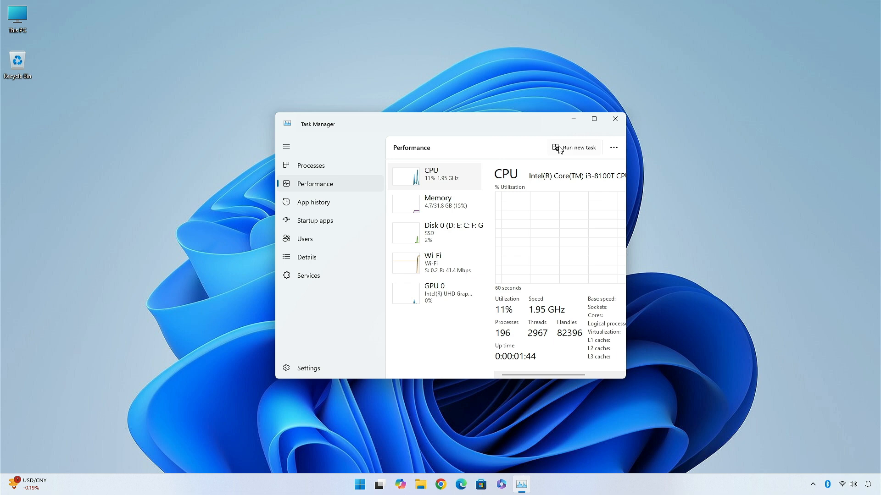
{"action": "left_click", "coordinate": [614, 119]}
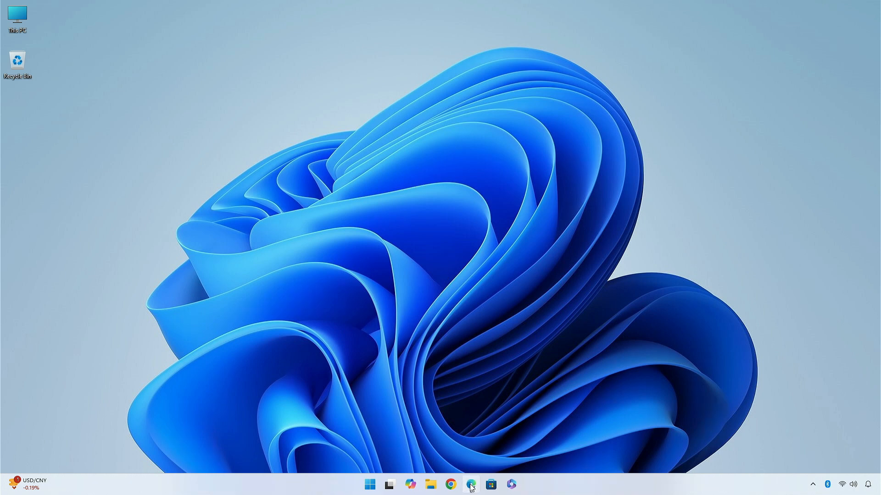
{"action": "left_click", "coordinate": [471, 484]}
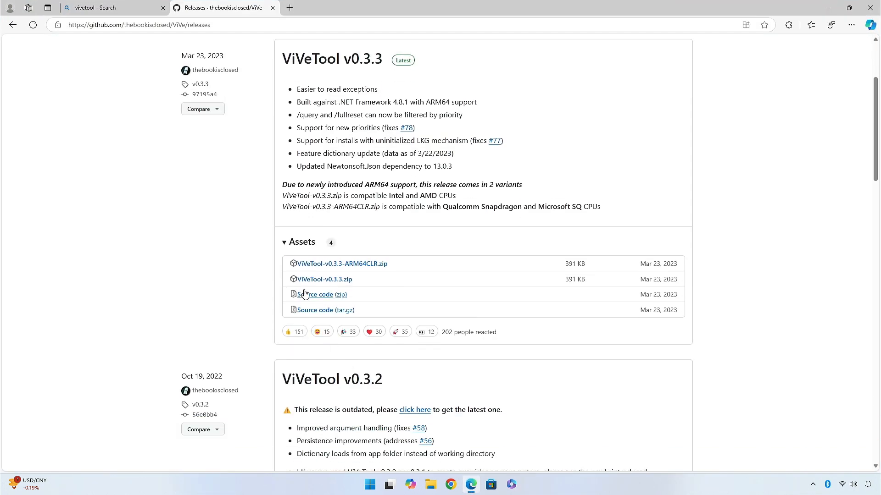
{"action": "mouse_move", "coordinate": [323, 279]}
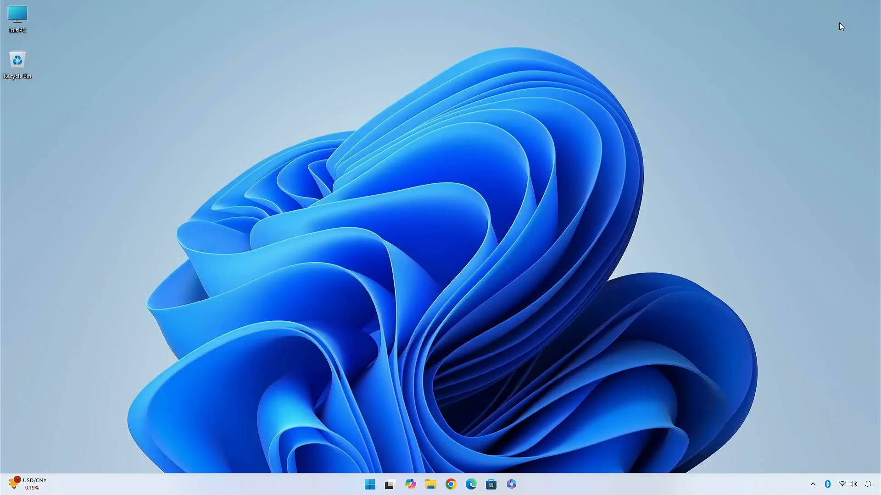
- Start Extract All on ViVeTool-v0.3.3.zip in the Downloads folder
{"action": "left_click", "coordinate": [429, 484]}
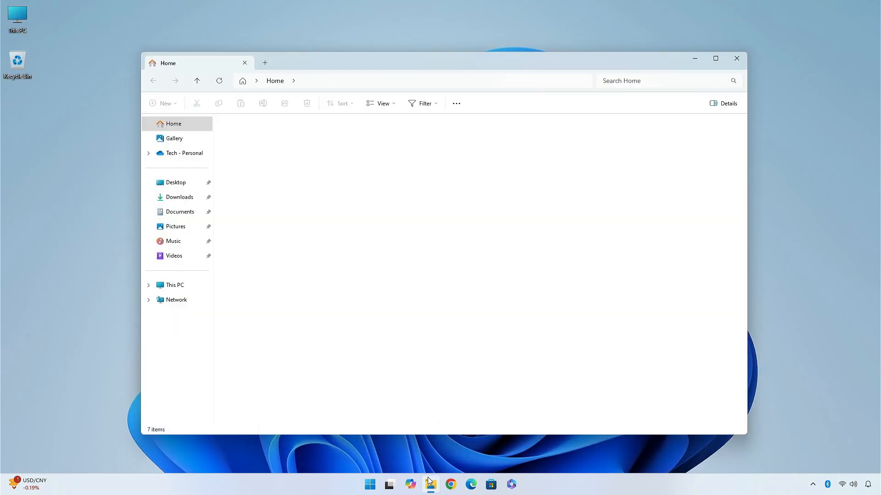
{"action": "left_click", "coordinate": [180, 196]}
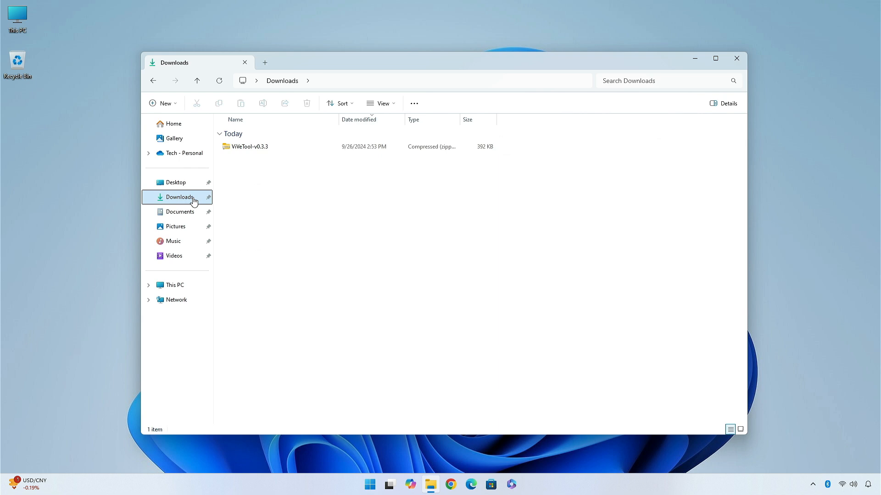
{"action": "left_click", "coordinate": [250, 147]}
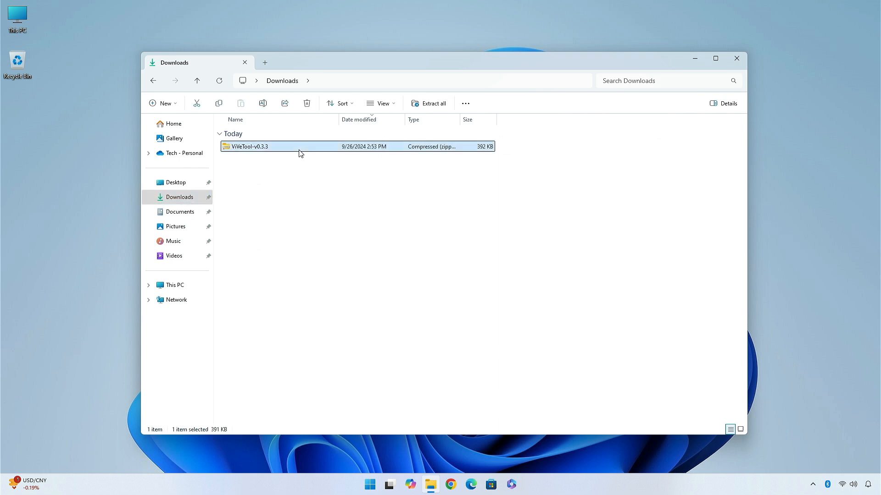
{"action": "left_click", "coordinate": [432, 104]}
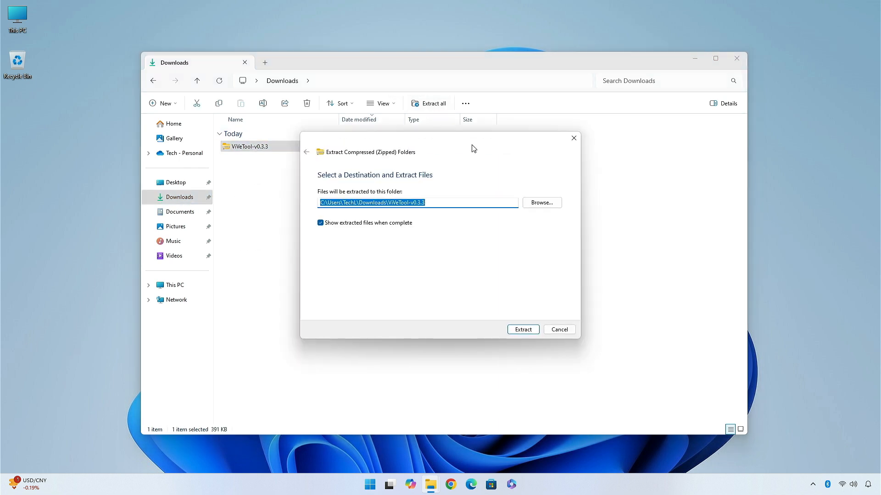
- Change the extraction destination to C:\Windows\System32 and begin extracting
{"action": "left_click", "coordinate": [541, 203]}
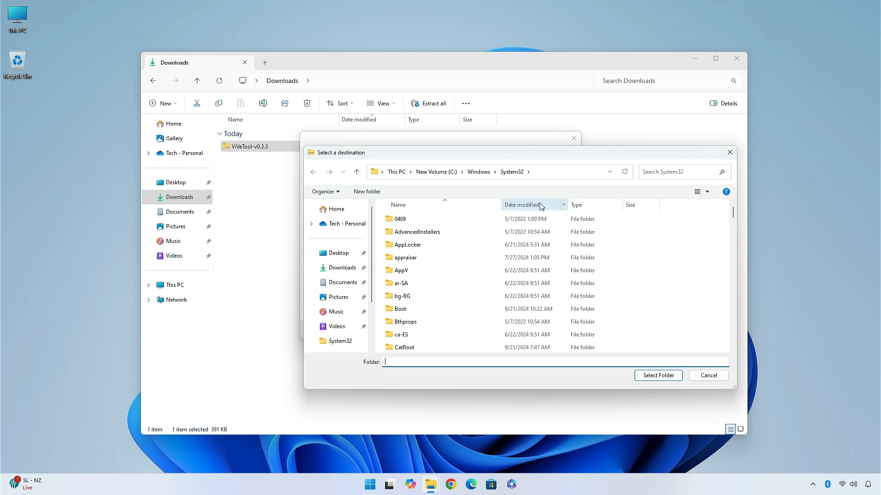
{"action": "left_click", "coordinate": [338, 308]}
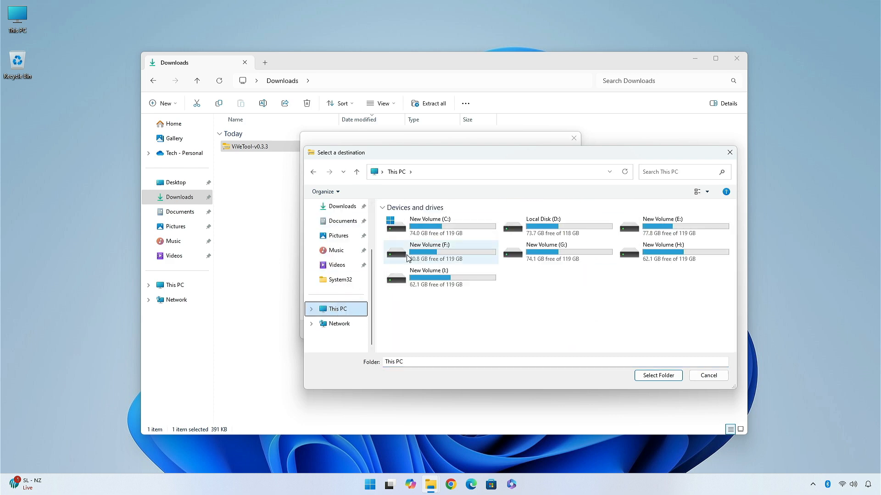
{"action": "double_click", "coordinate": [429, 223]}
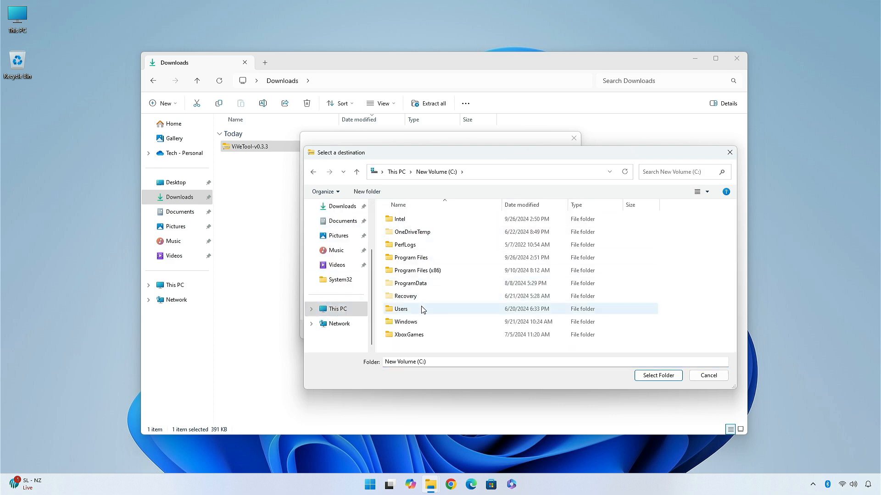
{"action": "double_click", "coordinate": [405, 321]}
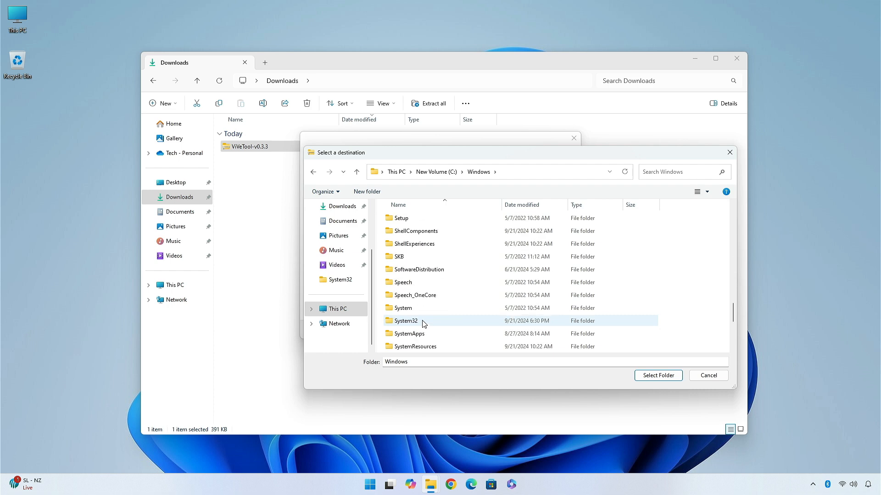
{"action": "left_click", "coordinate": [405, 320]}
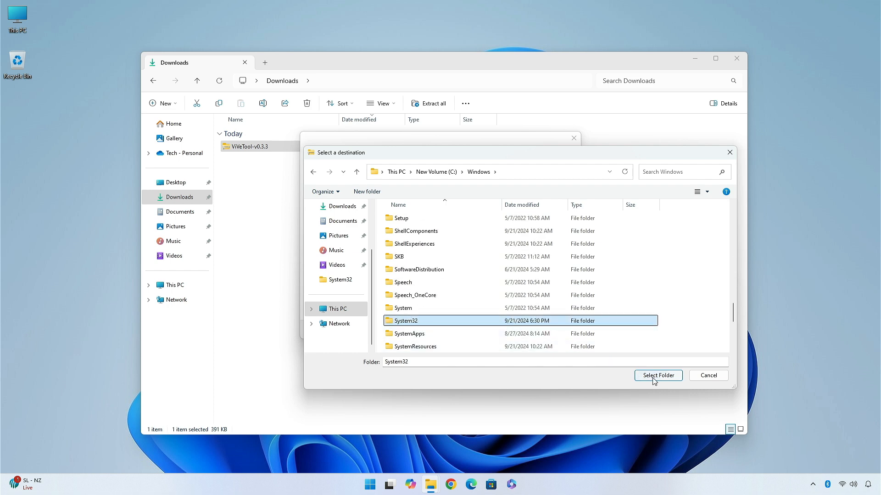
{"action": "left_click", "coordinate": [657, 375]}
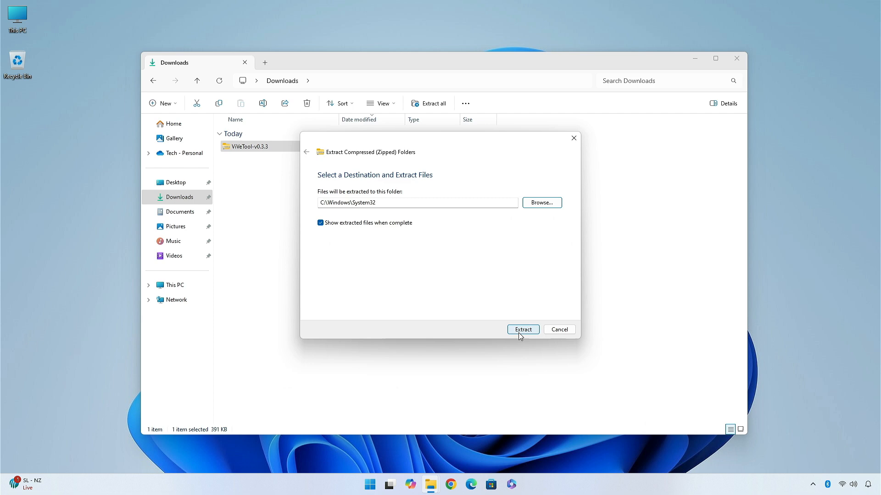
{"action": "left_click", "coordinate": [522, 330]}
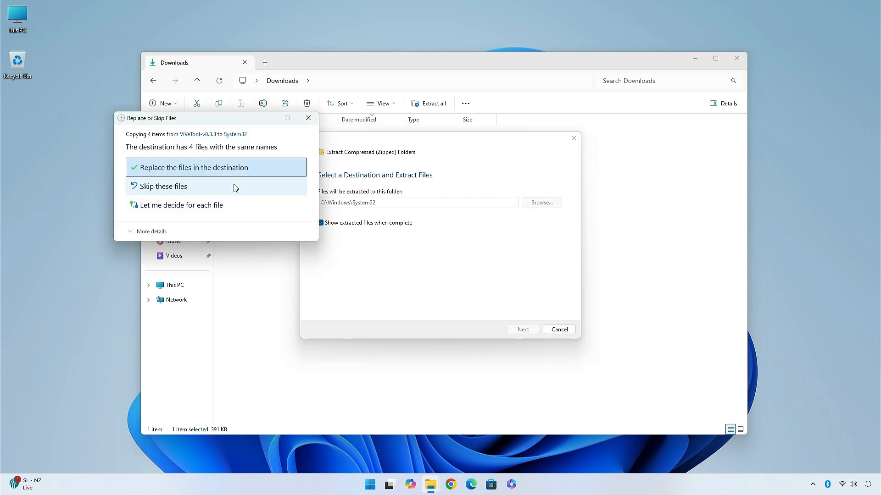
- Replace the four same-named files in System32 with administrator permission and close the folder window
{"action": "left_click", "coordinate": [191, 167]}
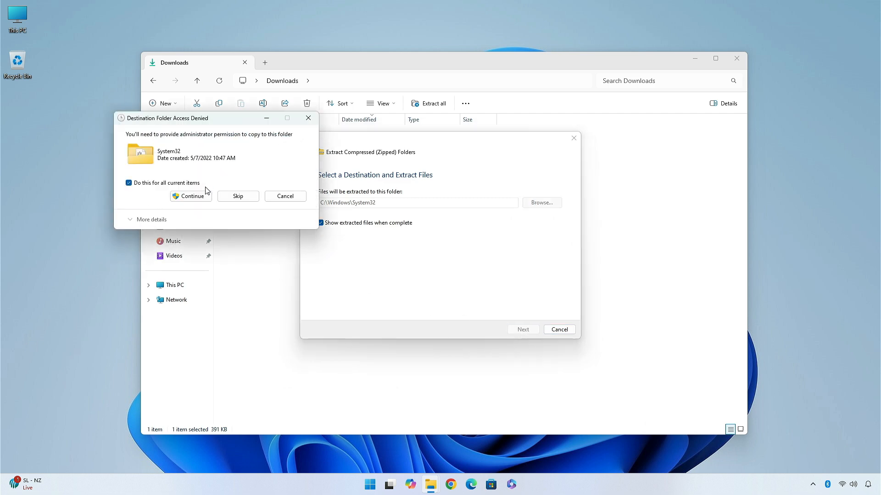
{"action": "left_click", "coordinate": [190, 196]}
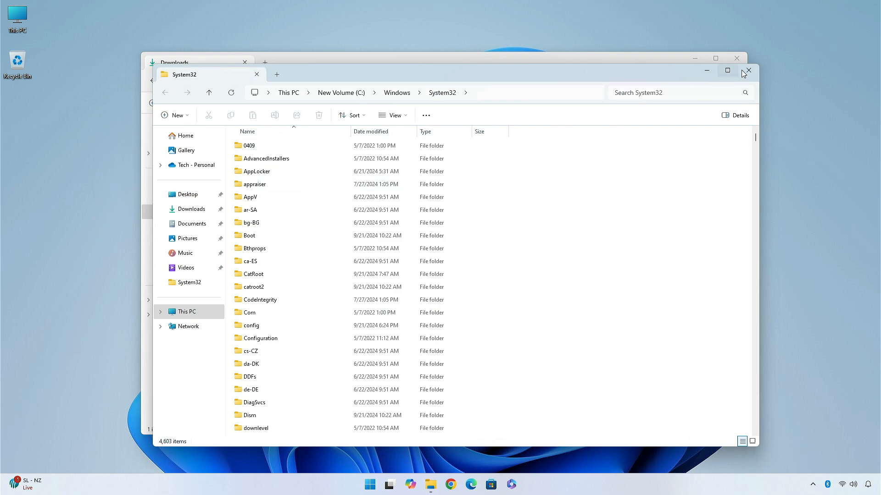
{"action": "left_click", "coordinate": [748, 71]}
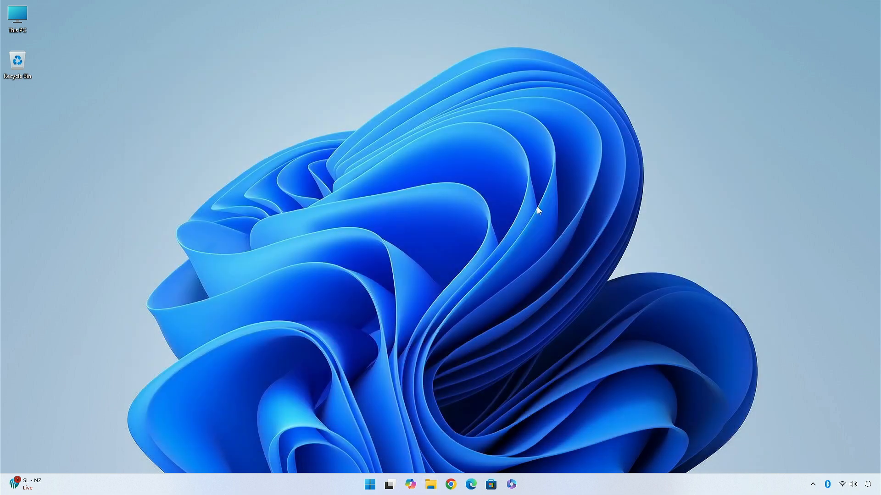
- Launch Command Prompt as administrator from Start search for 'cmd', approving UAC
{"action": "left_click", "coordinate": [368, 484]}
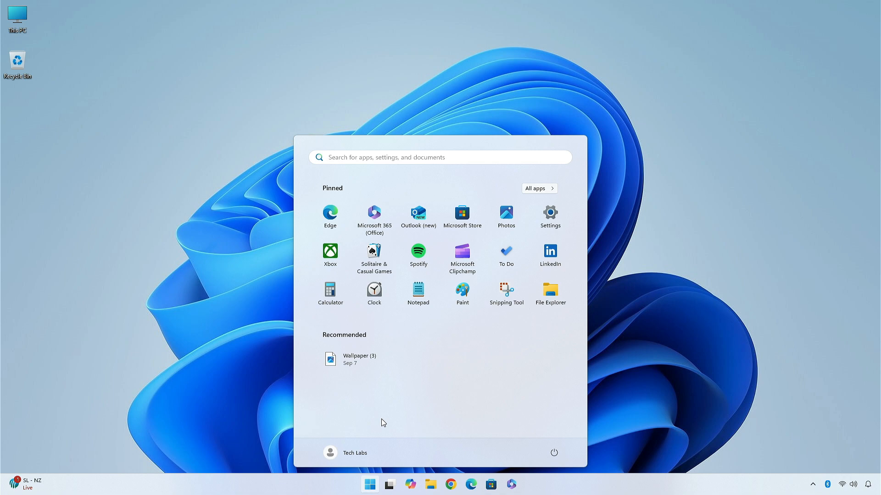
{"action": "type", "text": "cmd"}
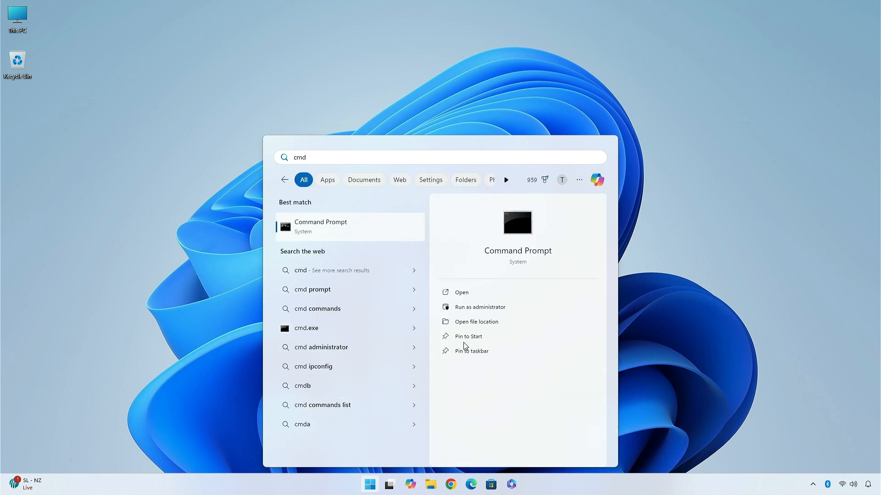
{"action": "left_click", "coordinate": [480, 307]}
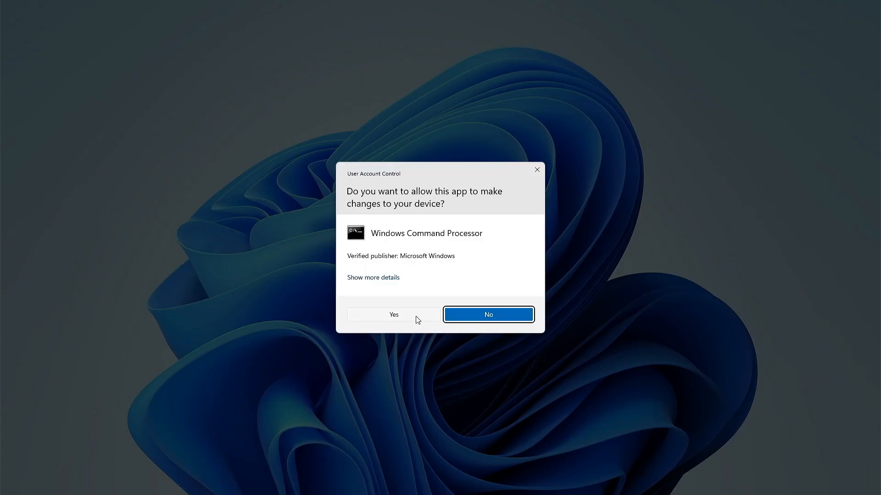
{"action": "left_click", "coordinate": [394, 315]}
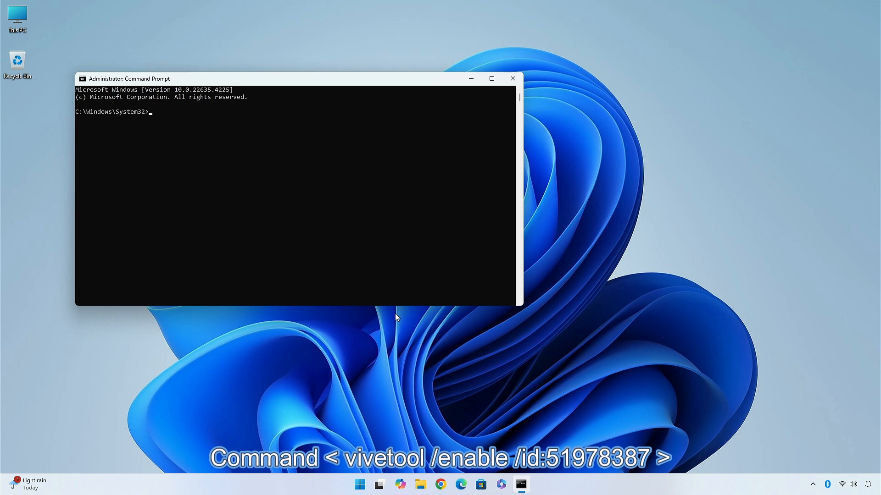
- Run vivetool /enable /id:51978387 to set that feature configuration
{"action": "type", "text": "vivet"}
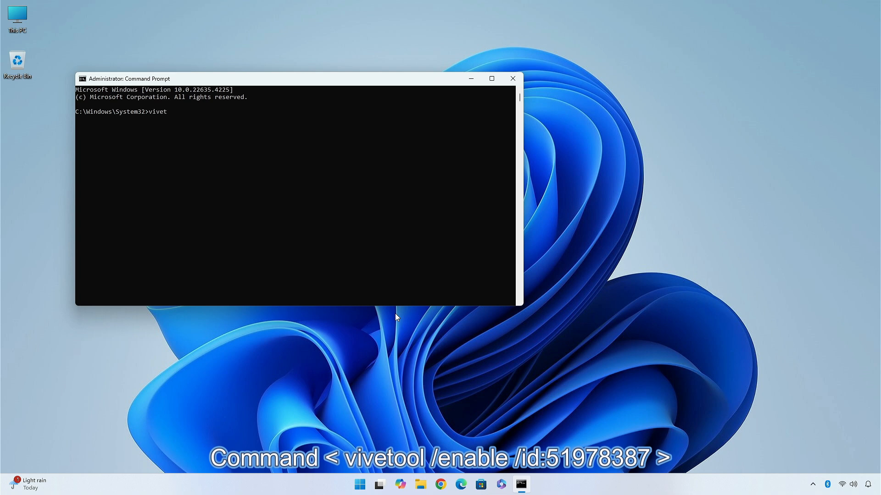
{"action": "type", "text": "ool /enable /"}
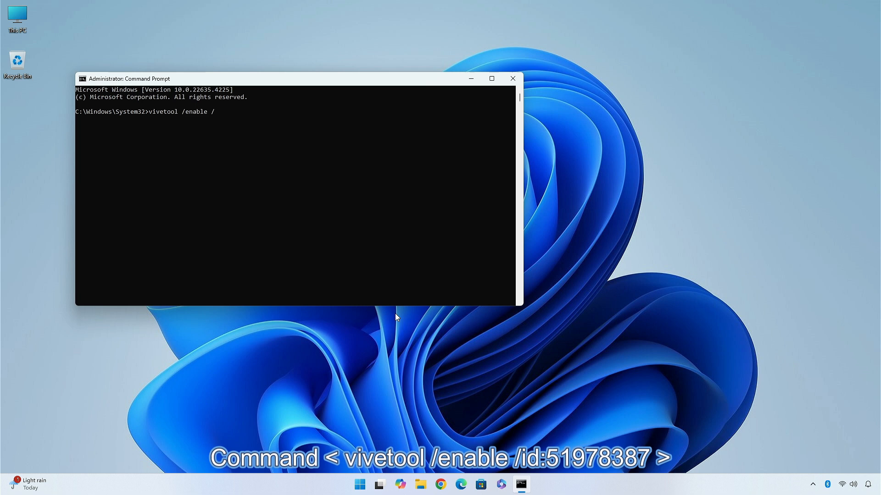
{"action": "type", "text": "id:"}
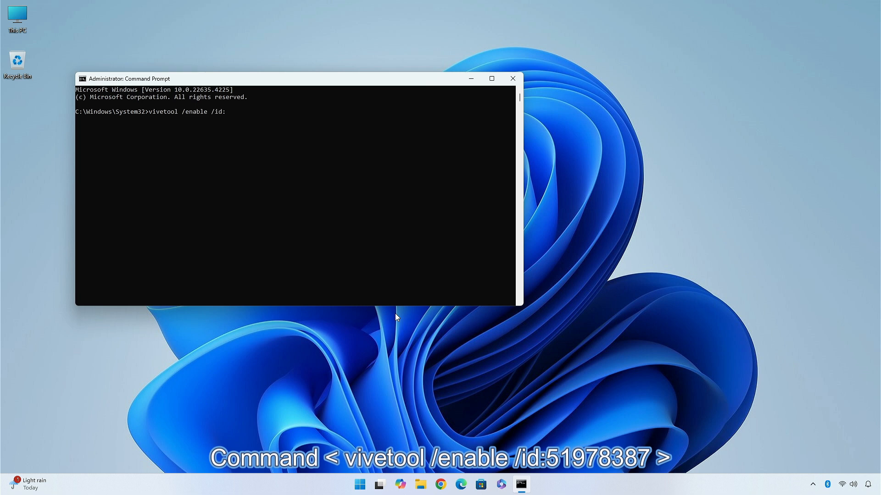
{"action": "type", "text": "5197"}
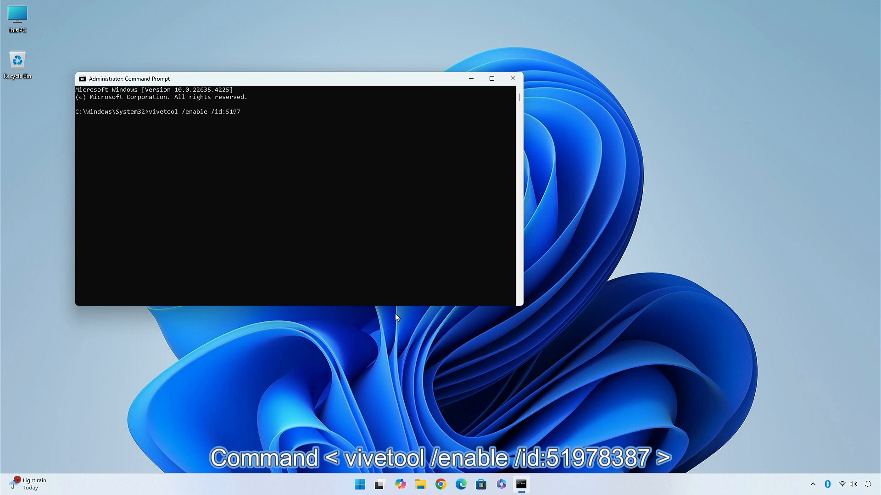
{"action": "type", "text": "8387"}
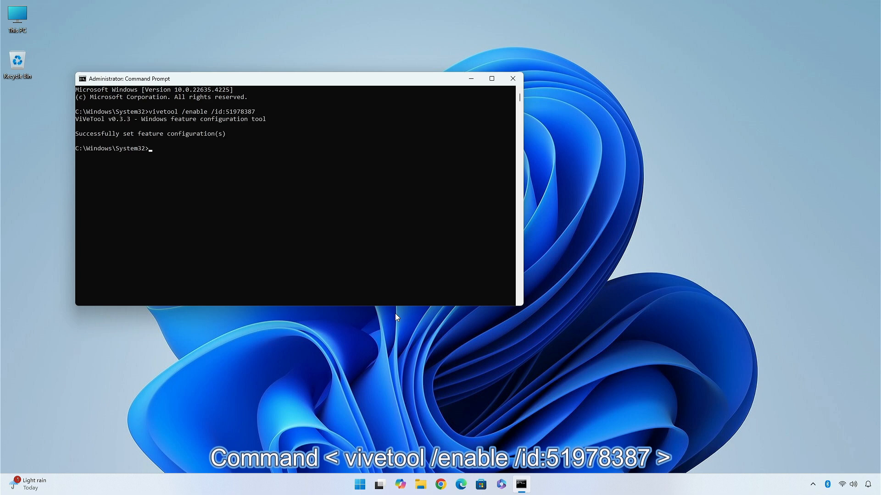
{"action": "mouse_move", "coordinate": [512, 79]}
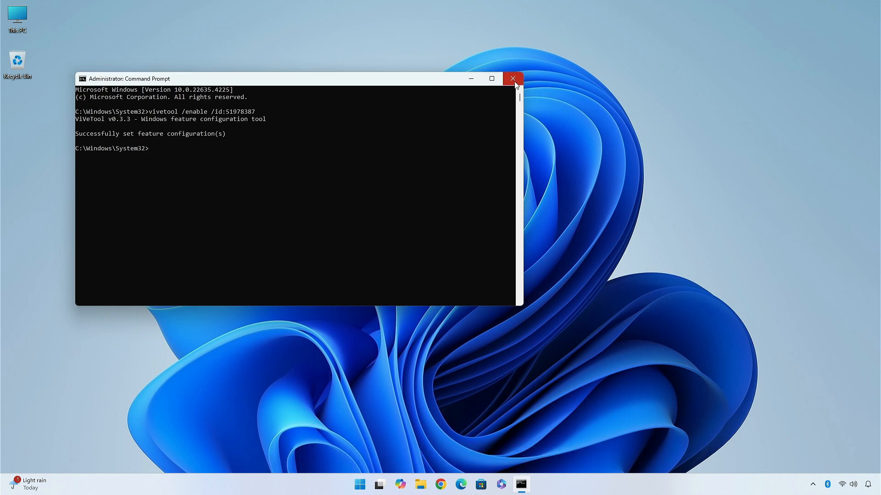
- Close the elevated Command Prompt window
{"action": "left_click", "coordinate": [368, 485]}
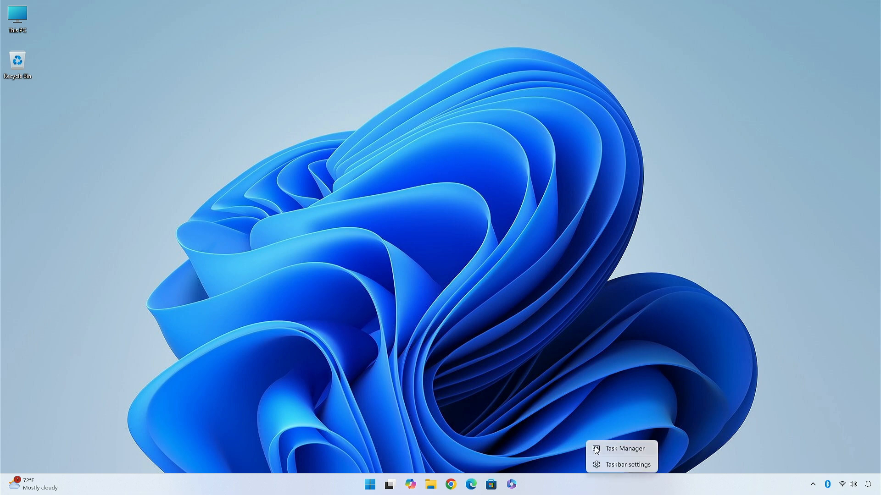
- Verify Disk 0 shows as SSD (NVMe) in Task Manager Performance, close it, and go to Settings
{"action": "left_click", "coordinate": [624, 449]}
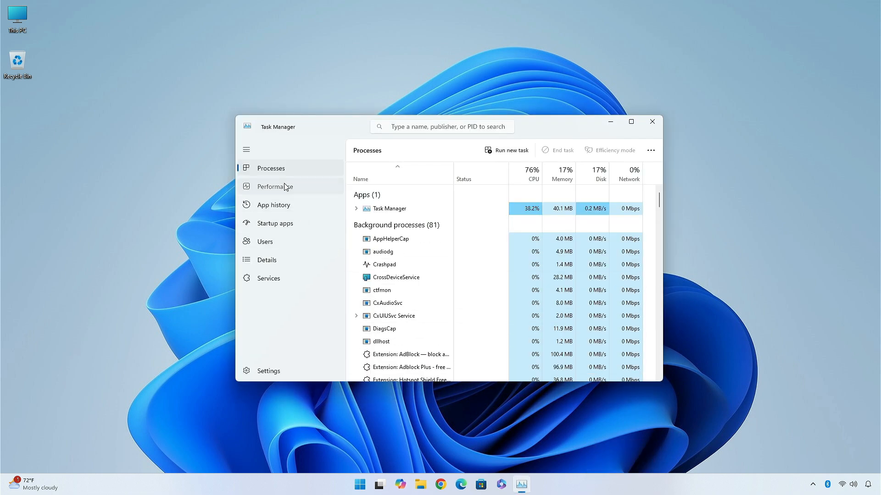
{"action": "left_click", "coordinate": [276, 187]}
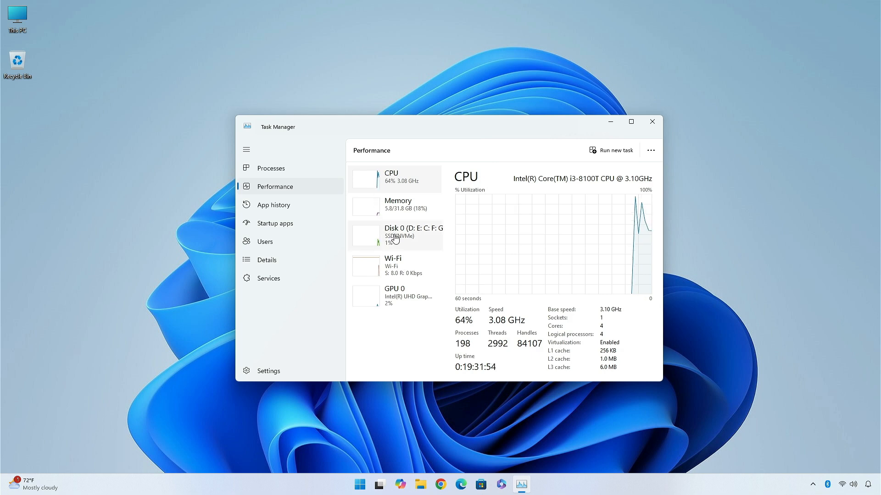
{"action": "left_click", "coordinate": [395, 236]}
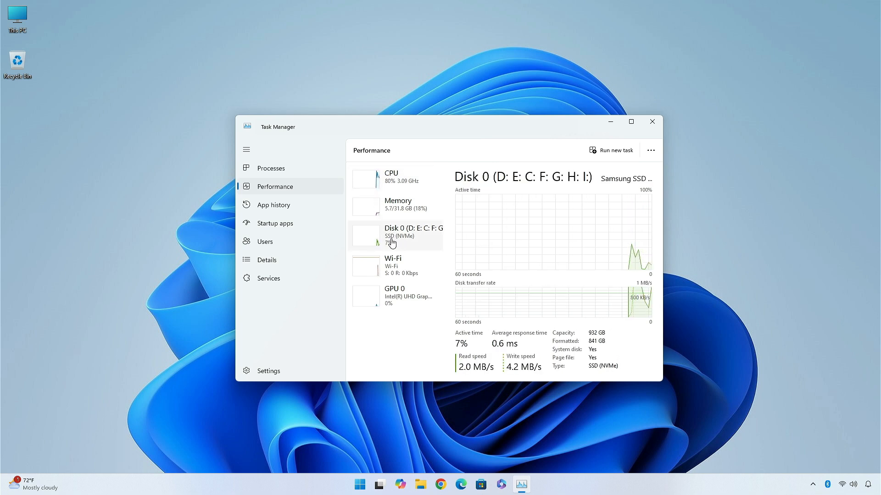
{"action": "mouse_move", "coordinate": [429, 319]}
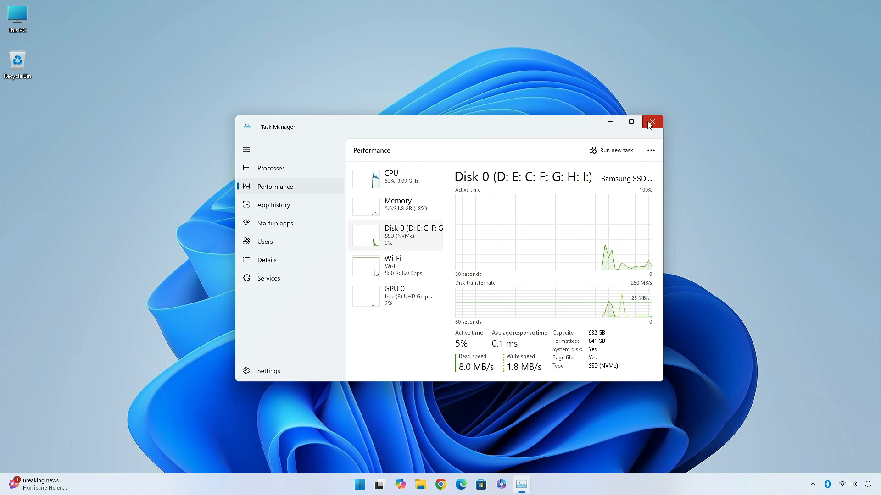
{"action": "left_click", "coordinate": [651, 122]}
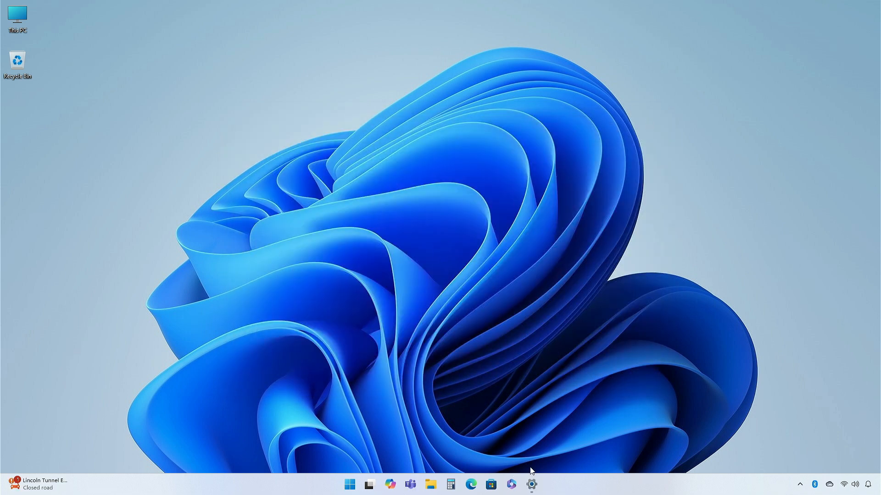
{"action": "left_click", "coordinate": [530, 484]}
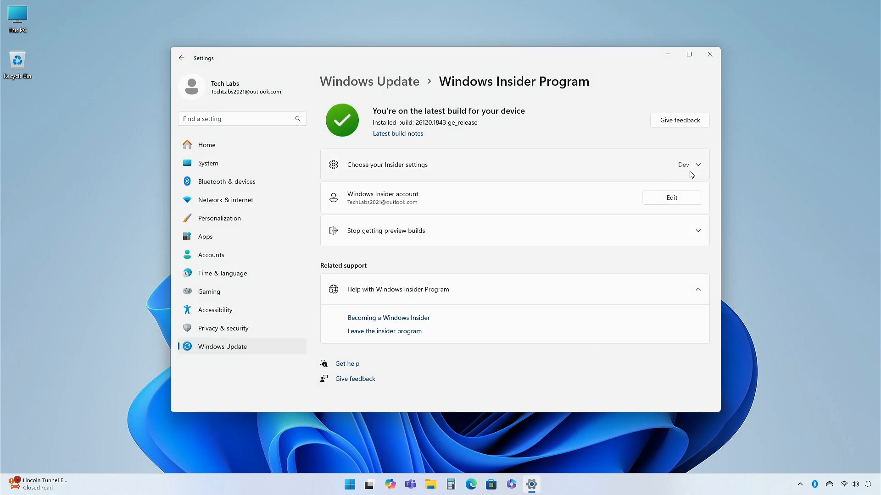
- Check File Explorer Home's sections, then launch a new administrator Command Prompt with UAC approval
{"action": "left_click", "coordinate": [709, 55]}
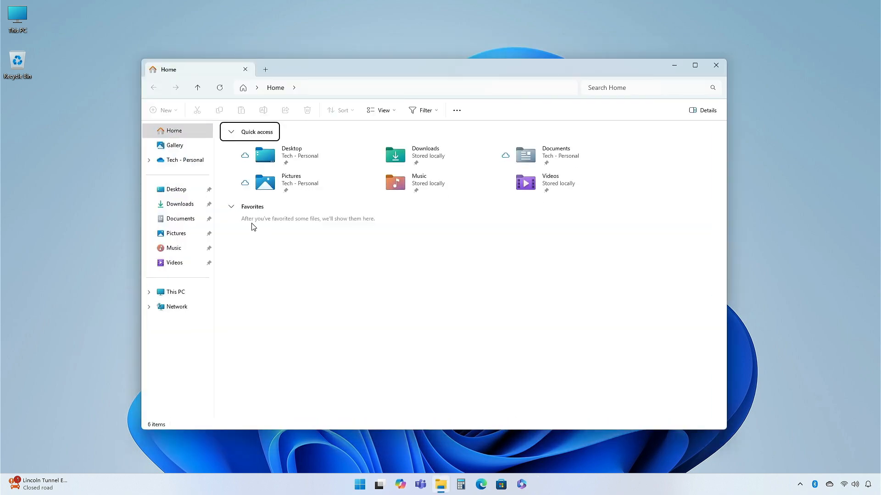
{"action": "mouse_move", "coordinate": [388, 281]}
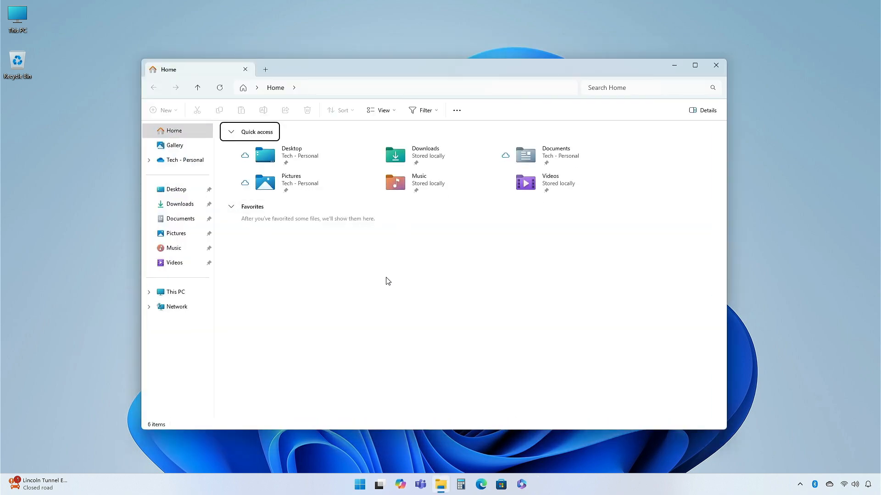
{"action": "left_click", "coordinate": [715, 65]}
{"action": "type", "text": "cmd"}
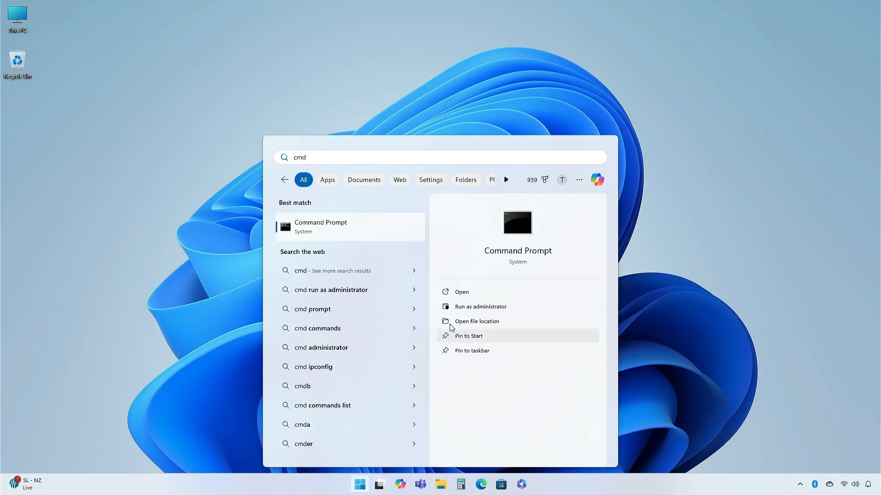
{"action": "left_click", "coordinate": [480, 306]}
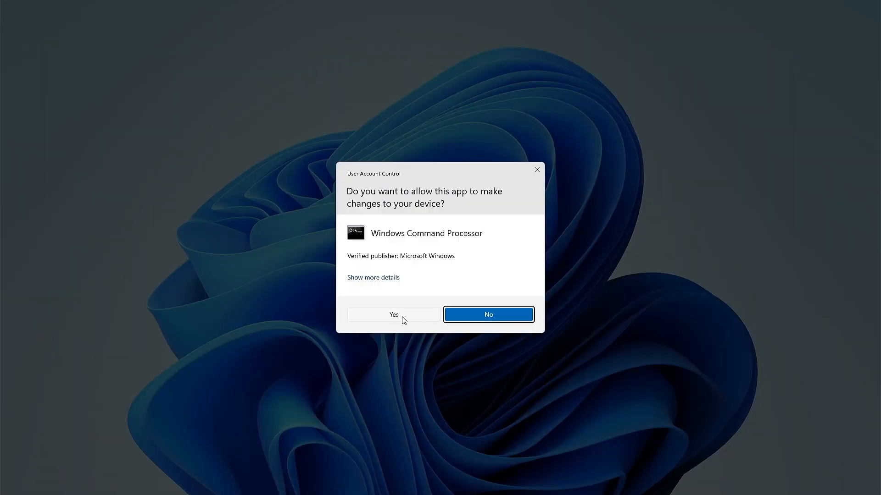
{"action": "left_click", "coordinate": [393, 315]}
{"action": "type", "text": "vivetool /ena"}
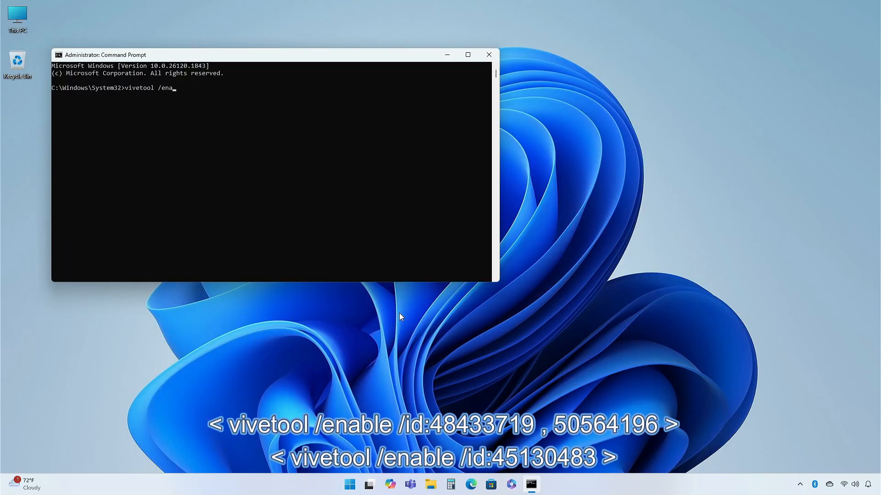
- Run vivetool /enable /id:48433719,50564196
{"action": "type", "text": "ble"}
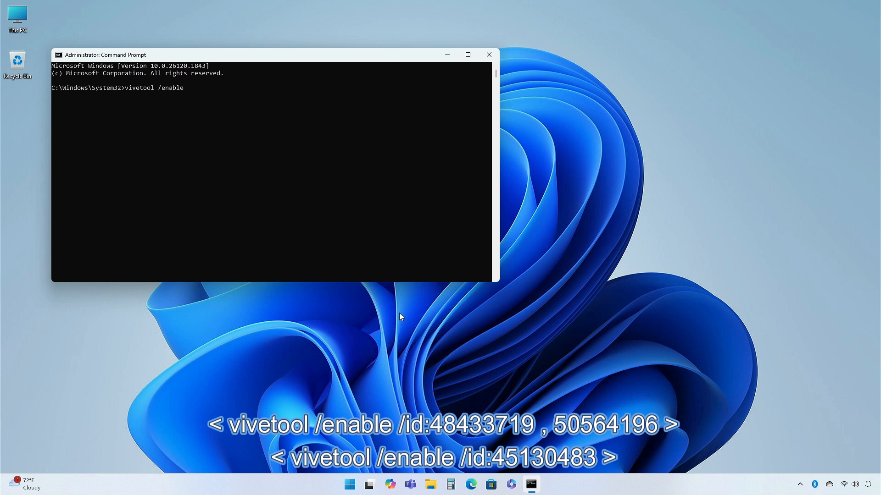
{"action": "type", "text": "/id:"}
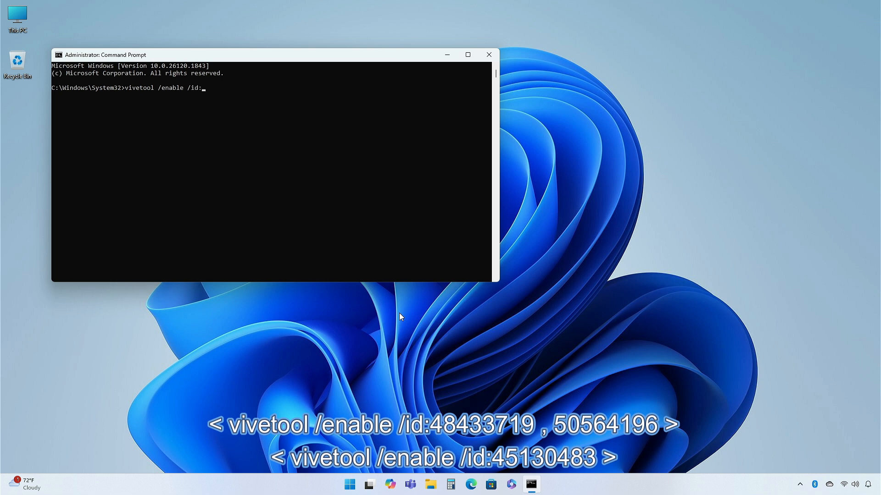
{"action": "type", "text": "4"}
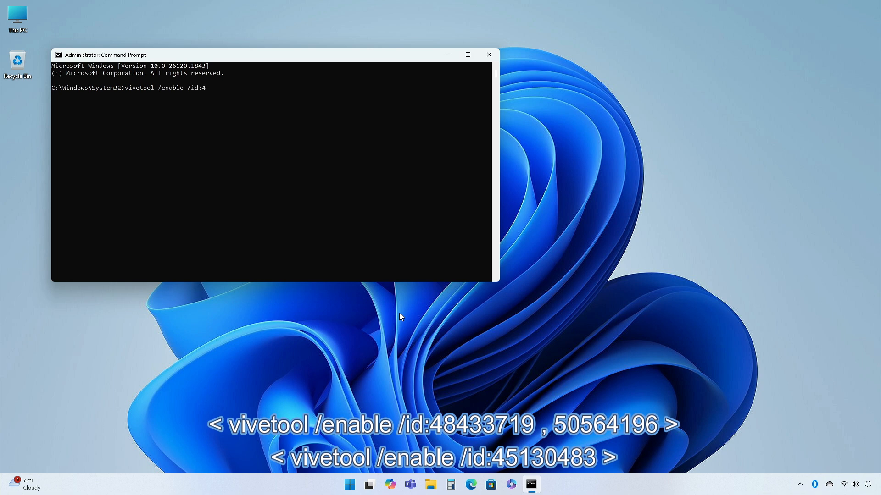
{"action": "type", "text": "8433719,5056"}
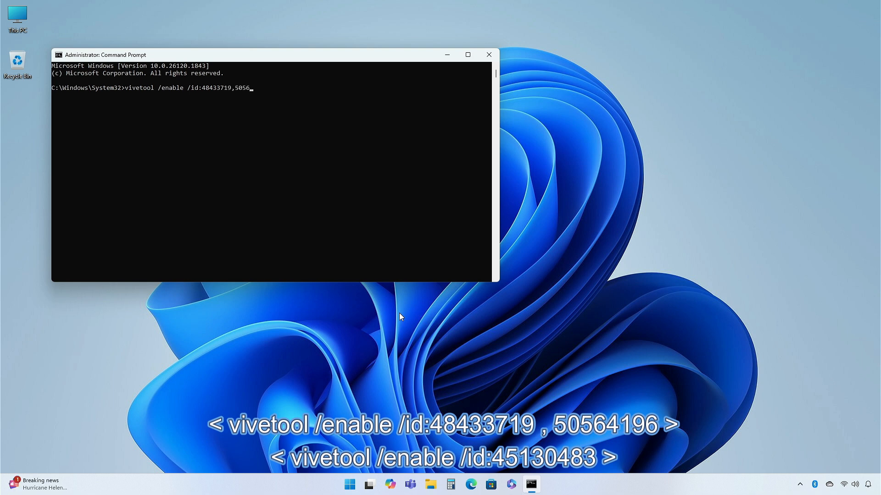
{"action": "type", "text": "196"}
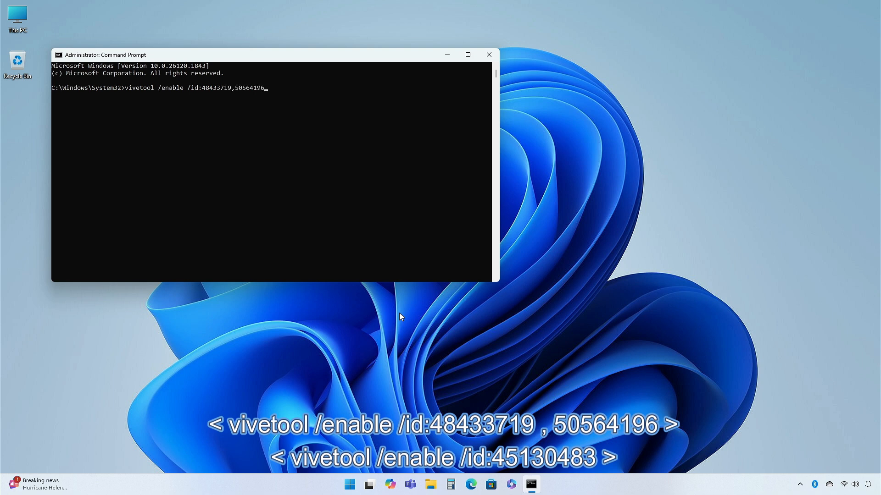
{"action": "key", "text": "Return"}
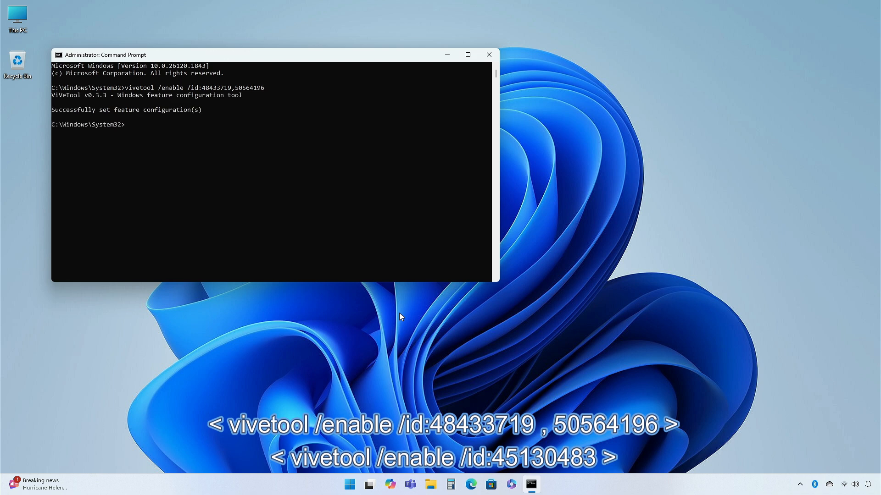
- Run vivetool /enable /id:45130483, then get the Command Prompt window off screen
{"action": "type", "text": "vivetool"}
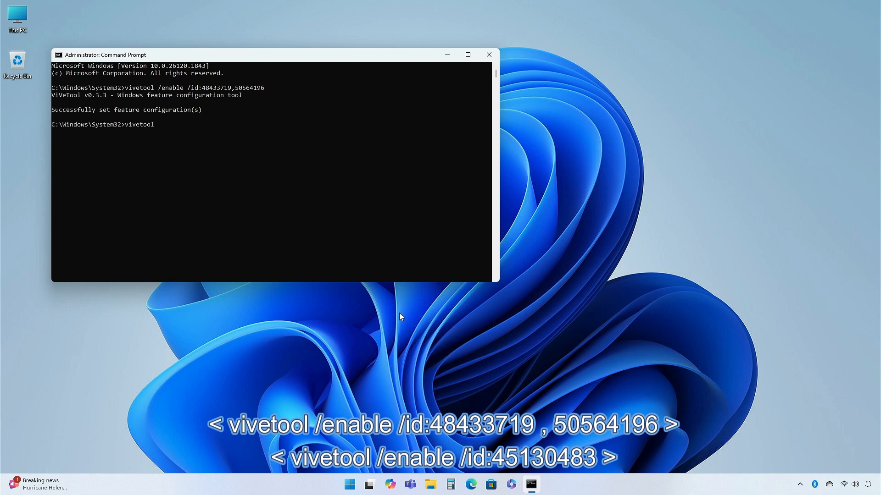
{"action": "type", "text": "/enable"}
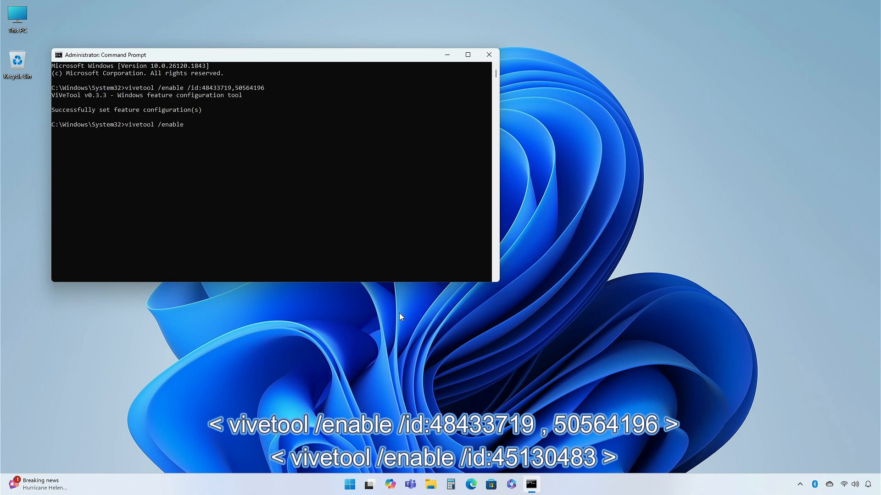
{"action": "type", "text": "/id"}
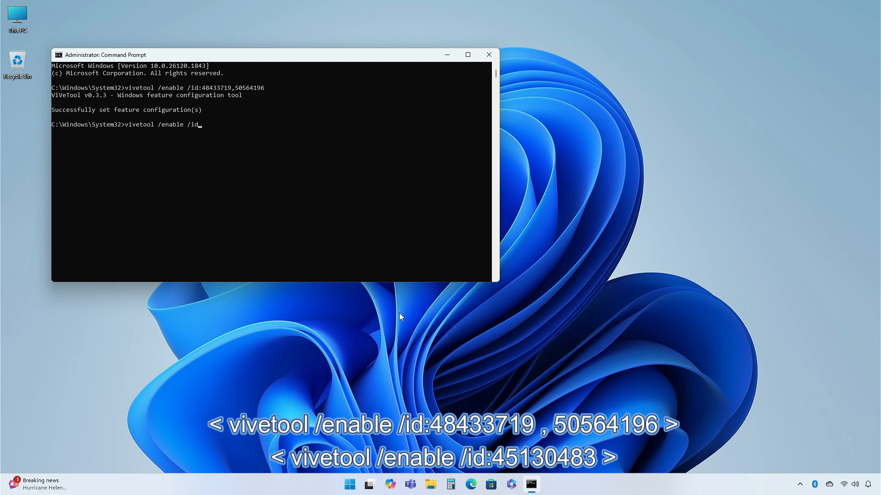
{"action": "type", "text": "451"}
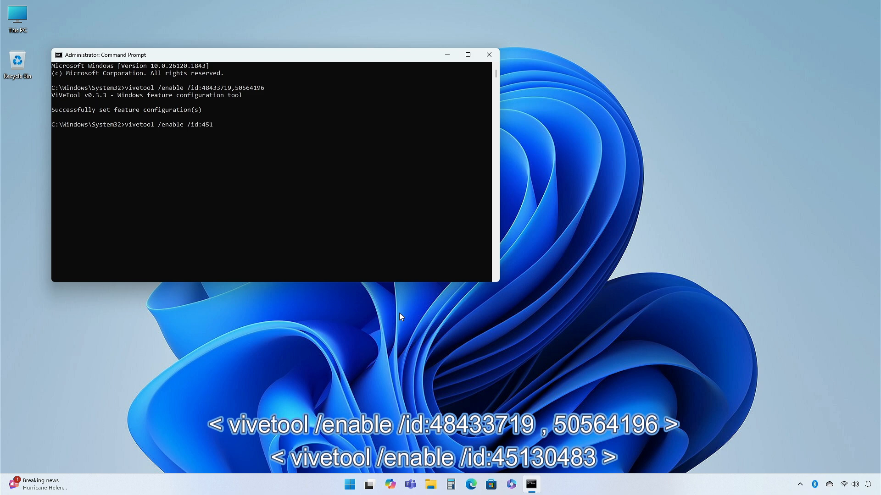
{"action": "type", "text": "304"}
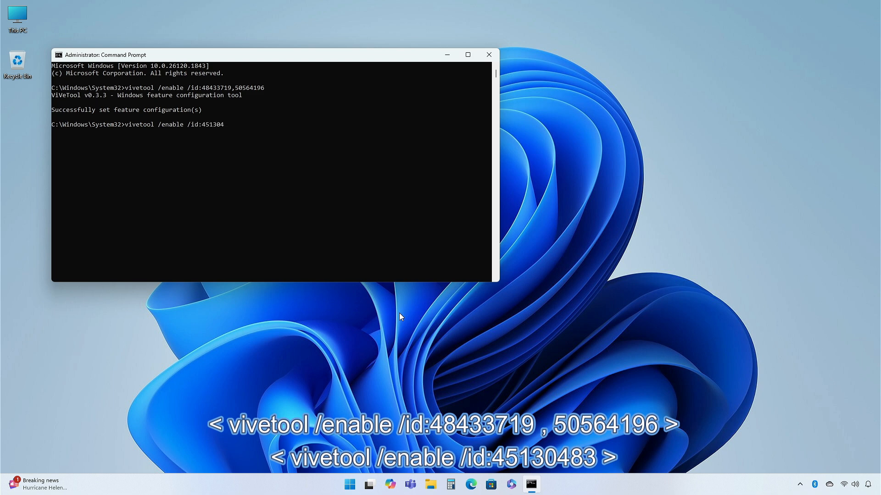
{"action": "key", "text": "Return"}
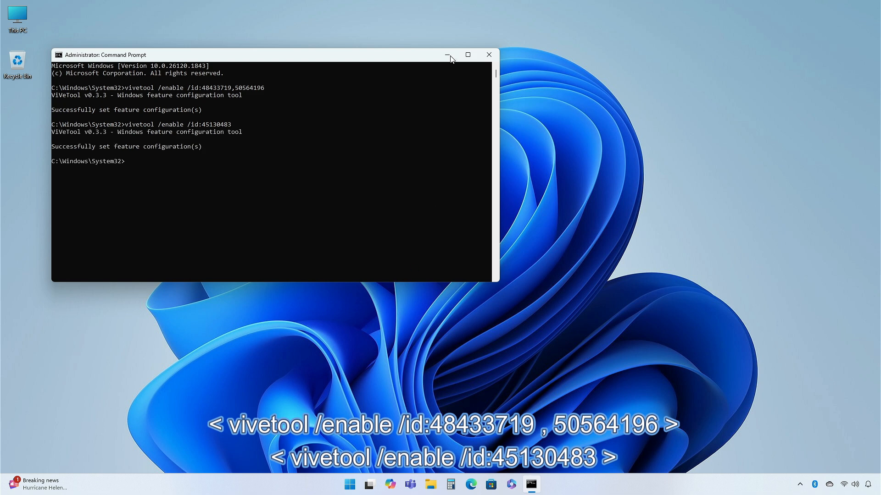
{"action": "left_click", "coordinate": [448, 54]}
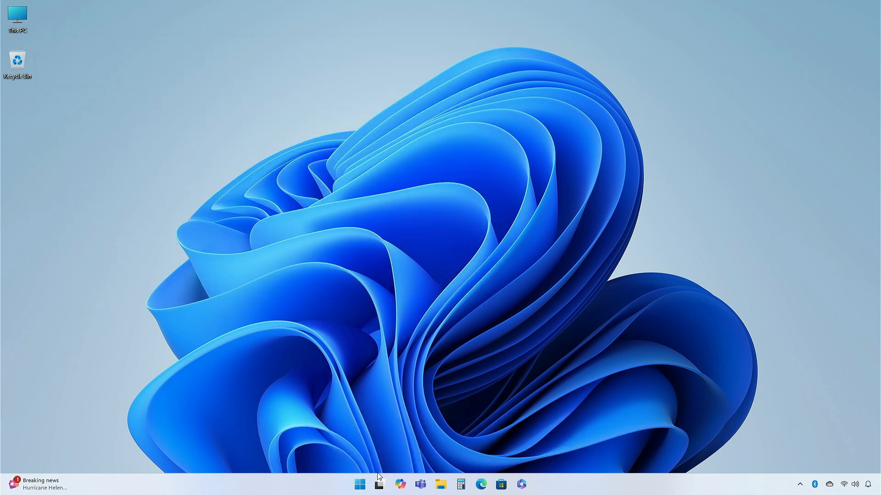
- Confirm File Explorer Home now shows Favorites and Shared sections, then close it
{"action": "left_click", "coordinate": [359, 485]}
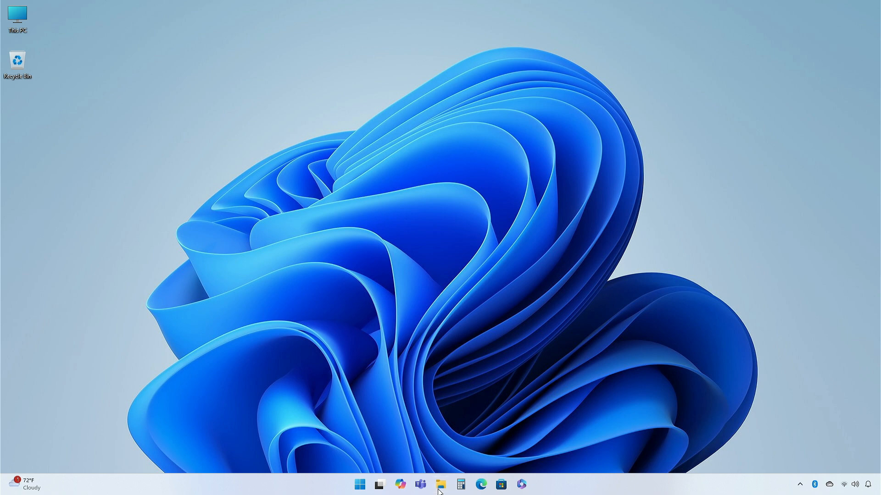
{"action": "left_click", "coordinate": [441, 485]}
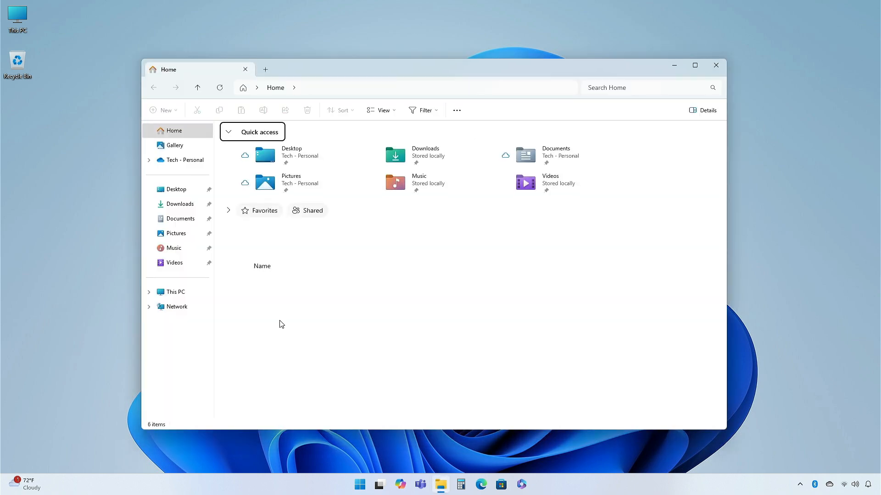
{"action": "mouse_move", "coordinate": [306, 211]}
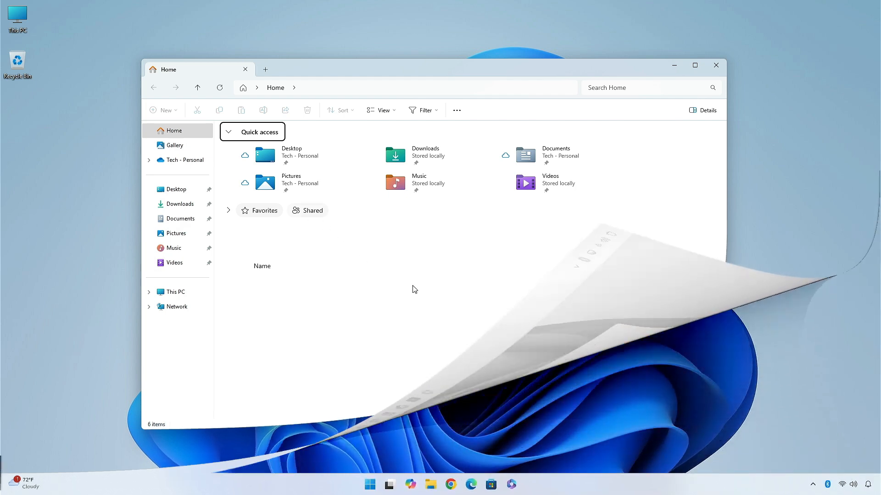
{"action": "left_click", "coordinate": [716, 65]}
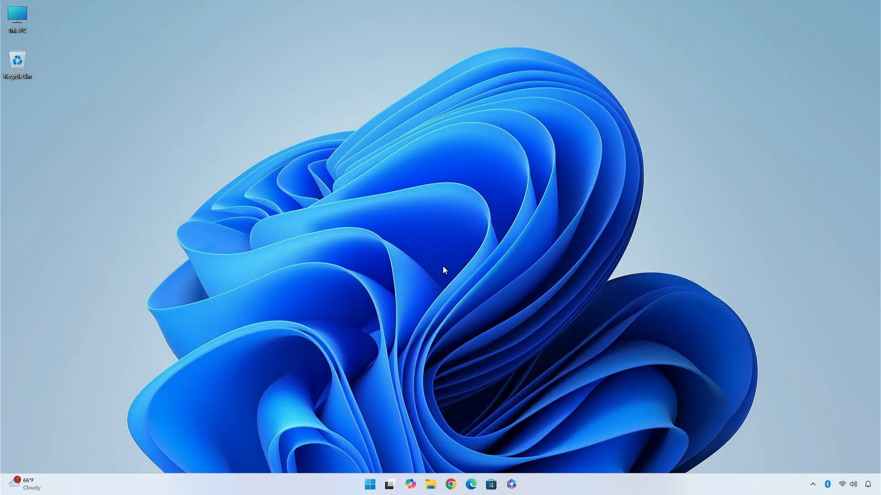